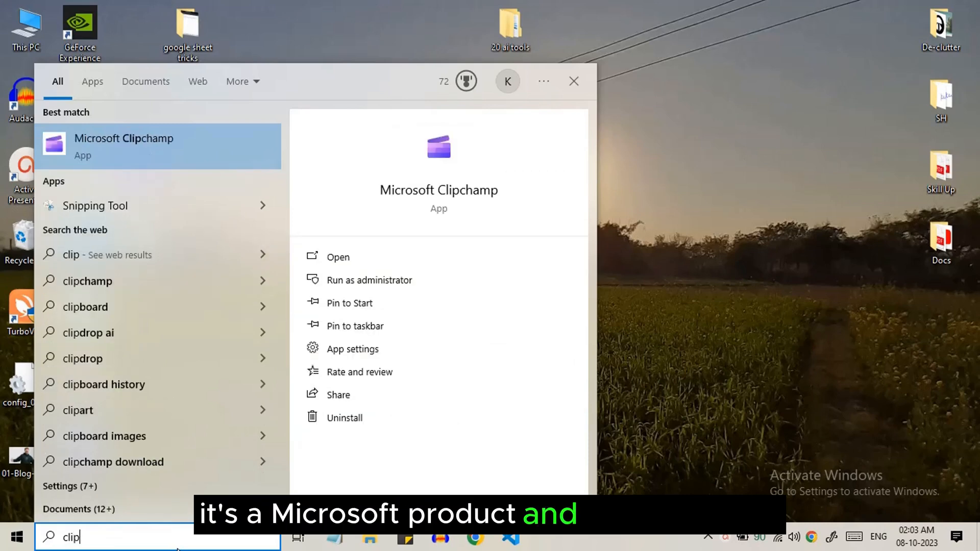
- Launch Microsoft Clipchamp from the 'clip' search result via its Microsoft Store page
click(125, 145)
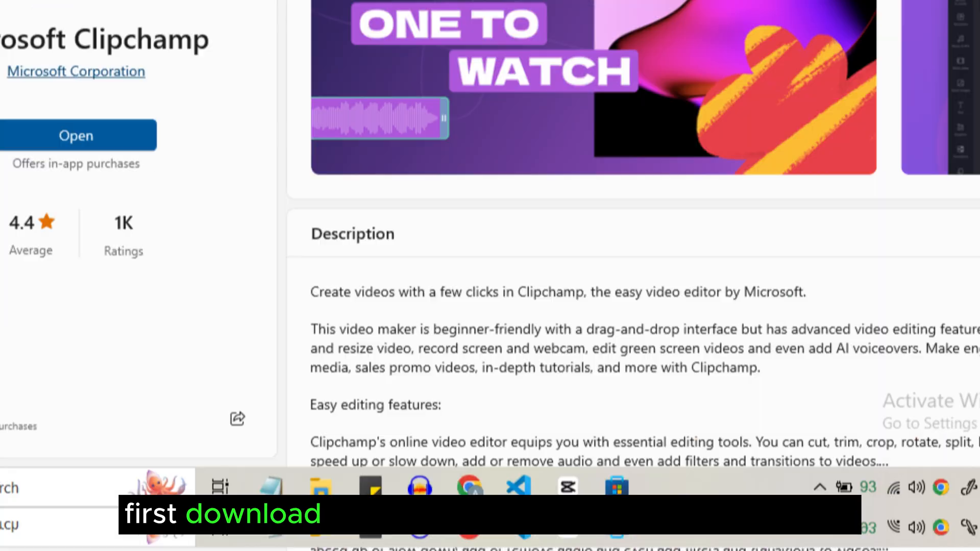
click(76, 135)
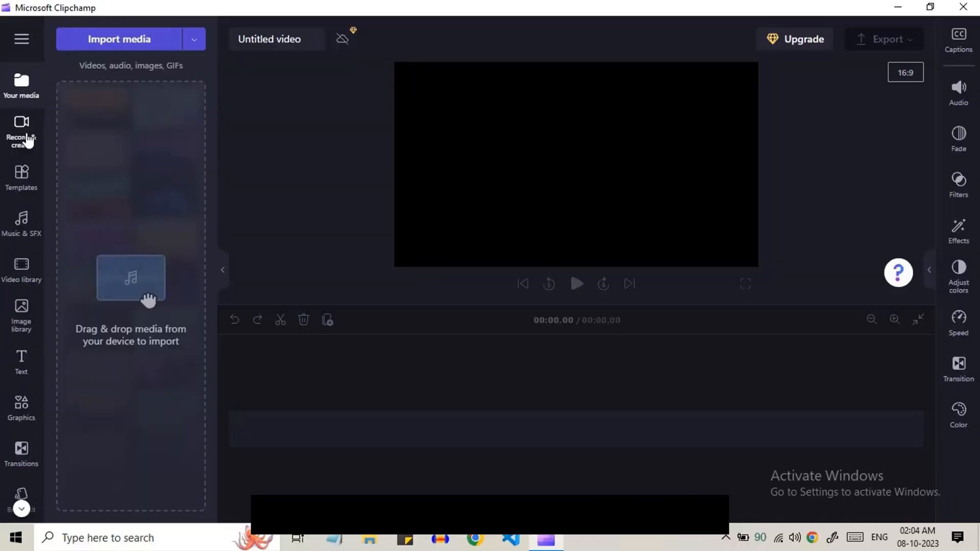
- Open the Text to speech creator from Record & create
click(20, 128)
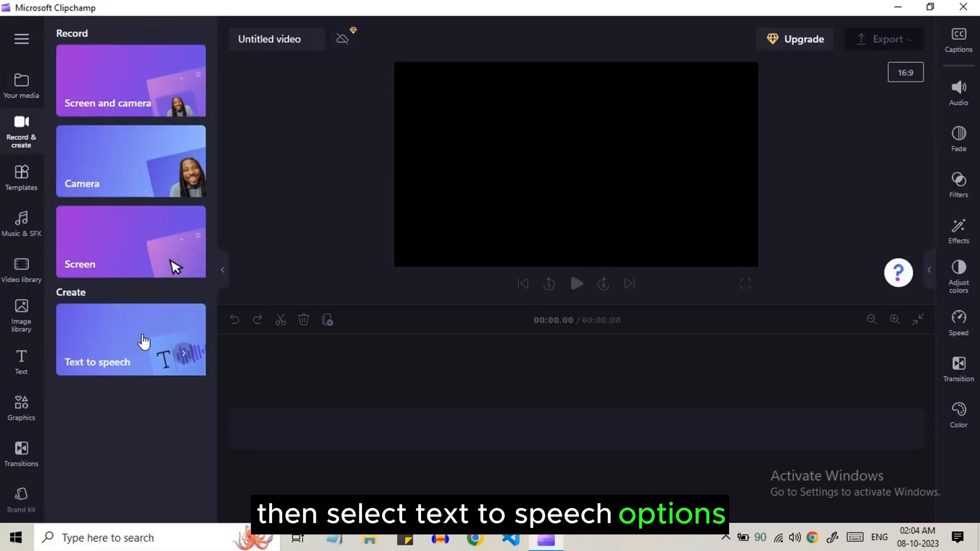
click(130, 346)
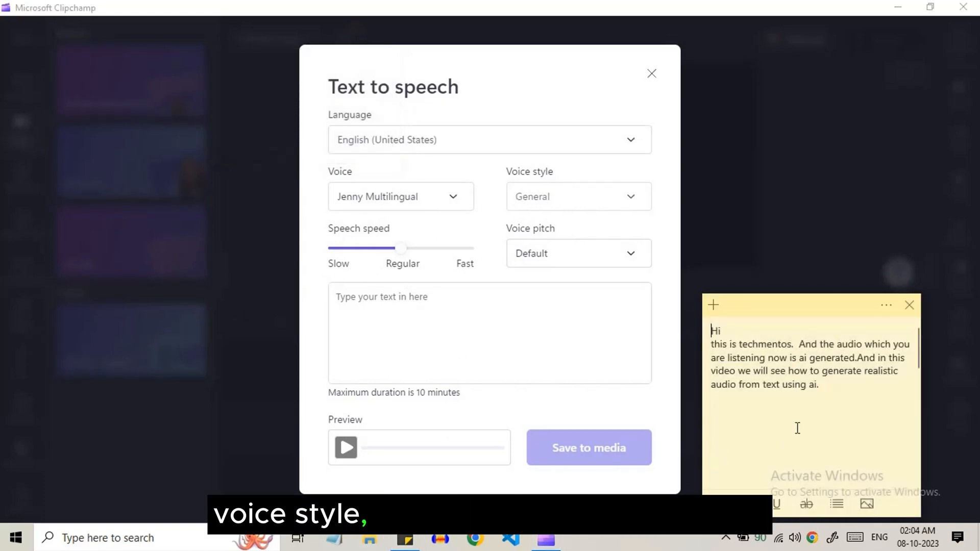
- Voice the pasted script as fast Newscast speech in Guy, preview, and save to media
drag(710, 330, 821, 384)
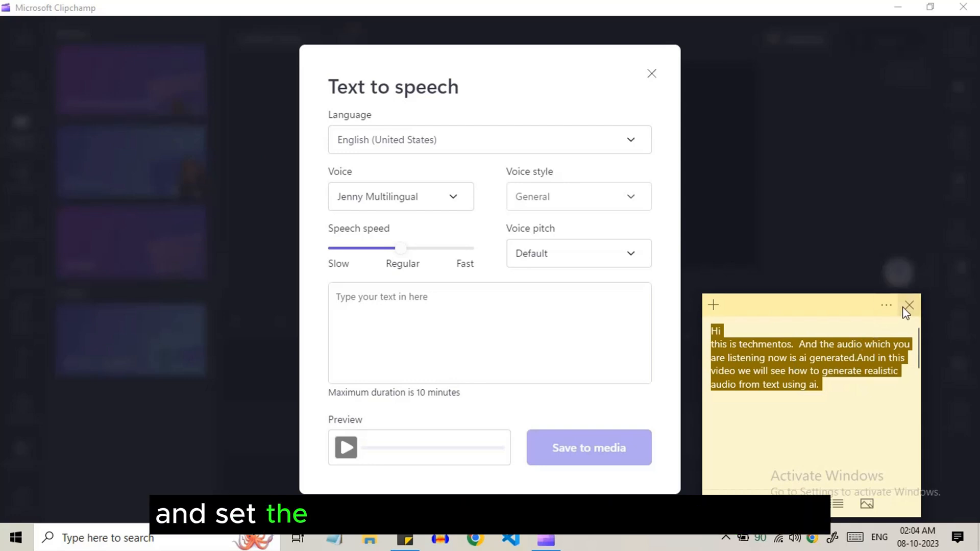
click(908, 305)
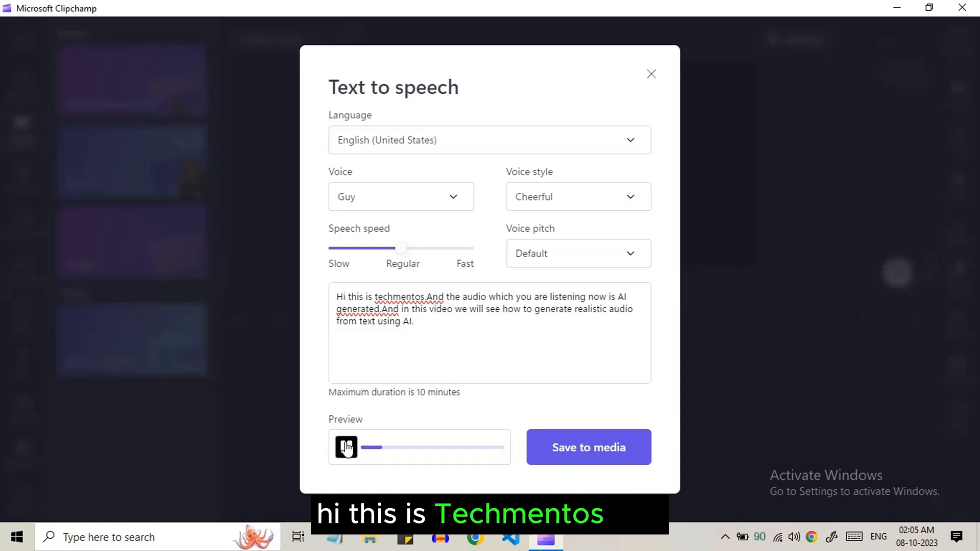
click(345, 447)
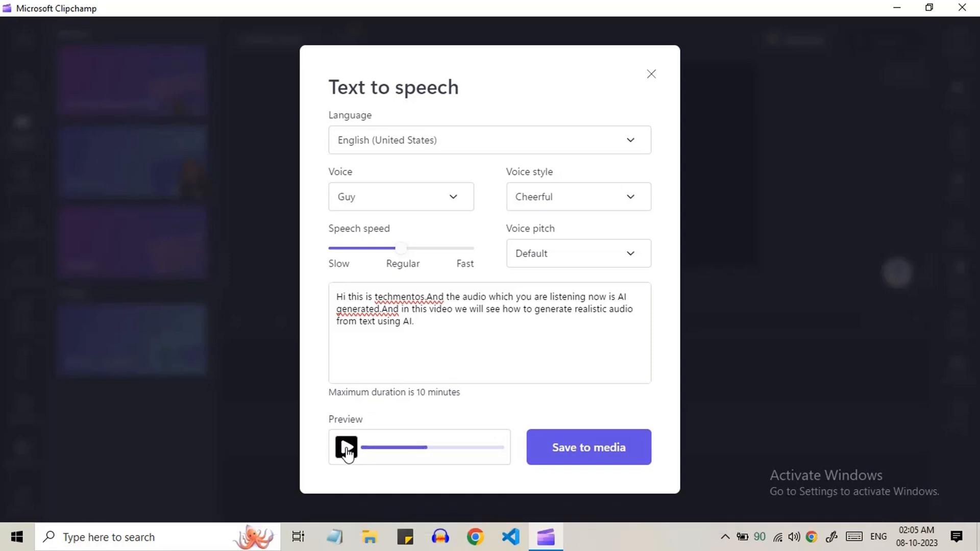
click(578, 253)
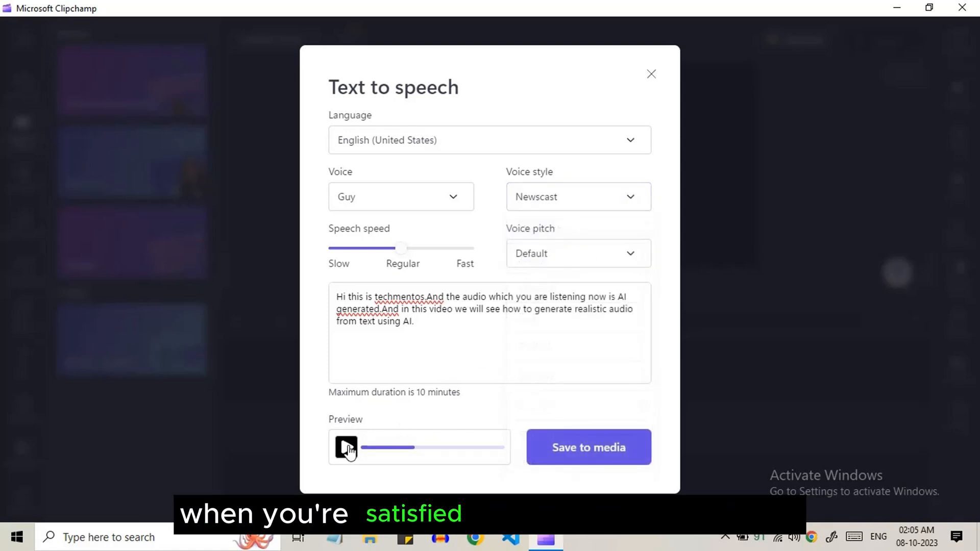
click(346, 447)
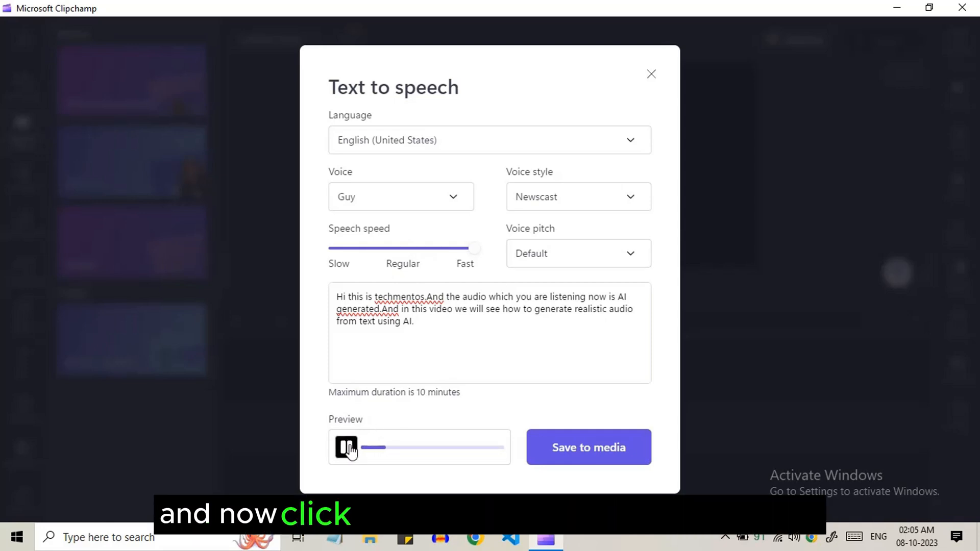
click(589, 447)
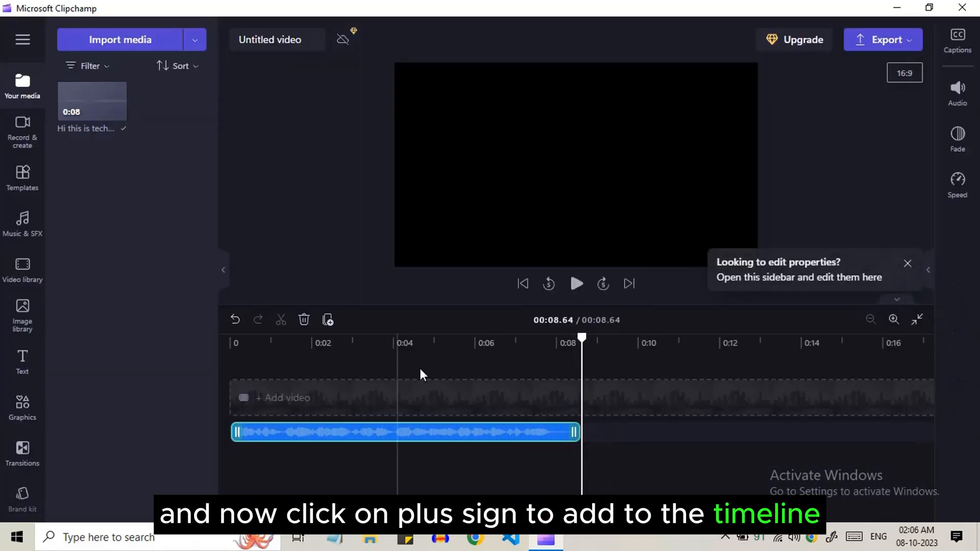
click(883, 40)
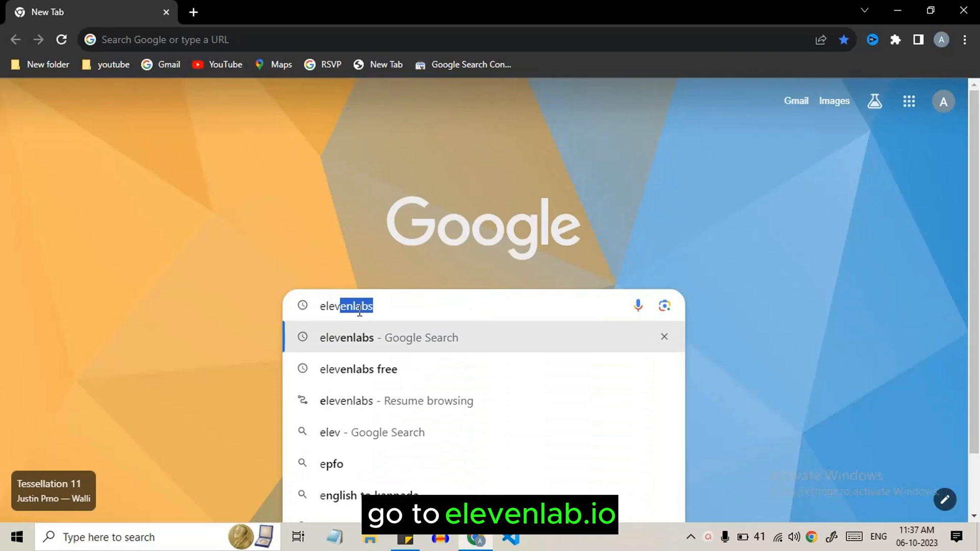
- Search Google for 'elevenlabs'
key(Enter)
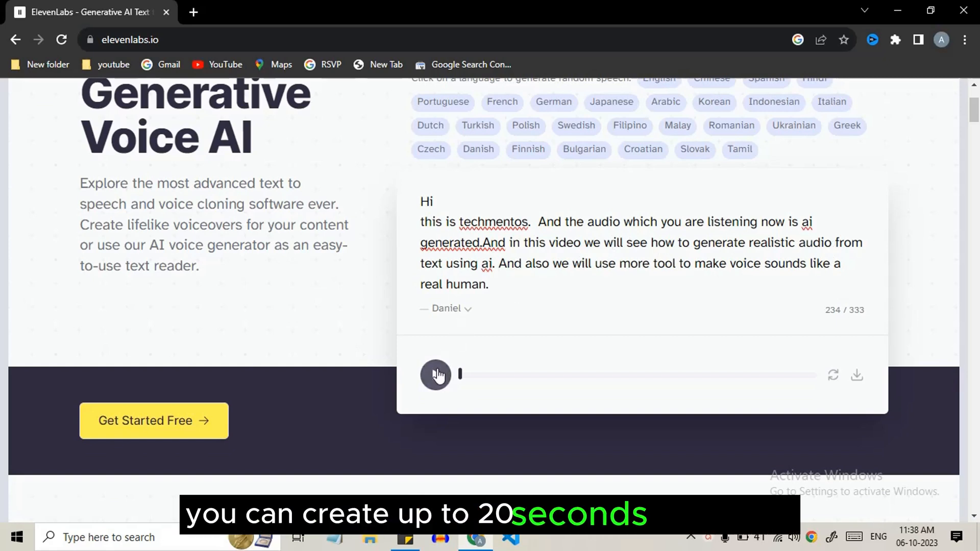
- Play the demo script in Daniel's voice, then regenerate it with Callum
click(435, 375)
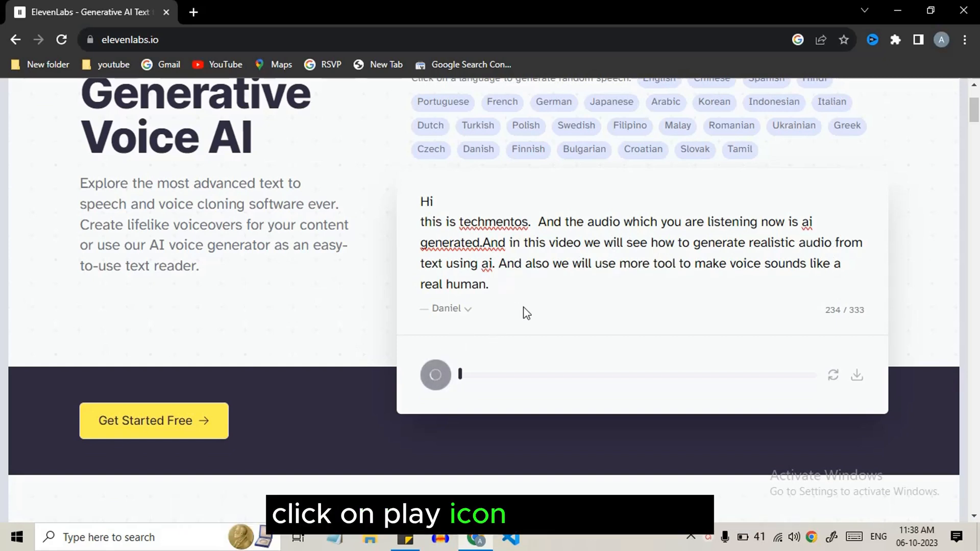
click(435, 375)
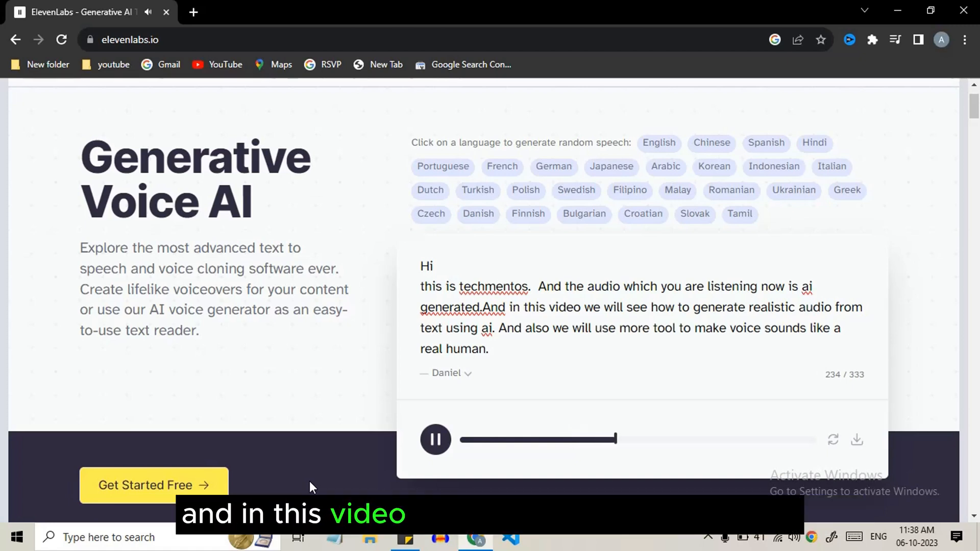
click(446, 373)
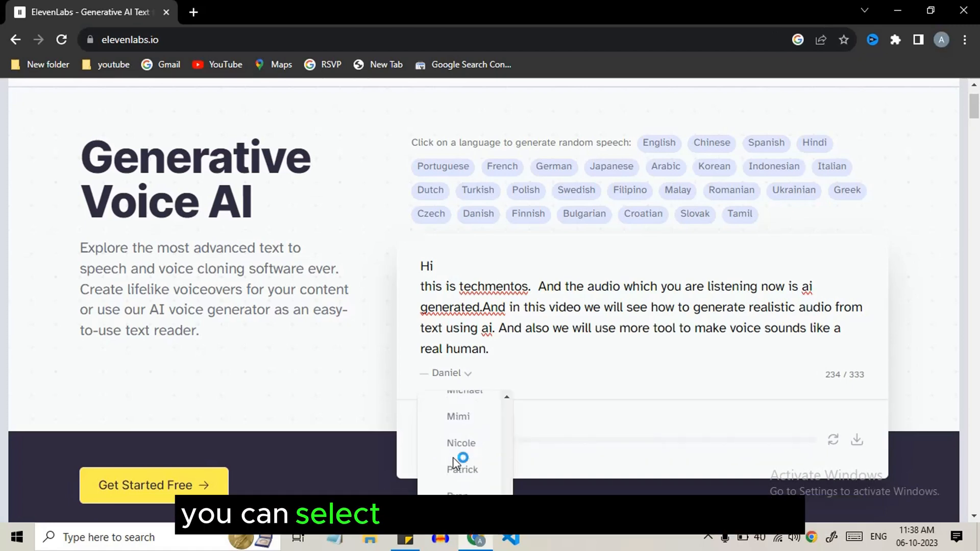
click(462, 470)
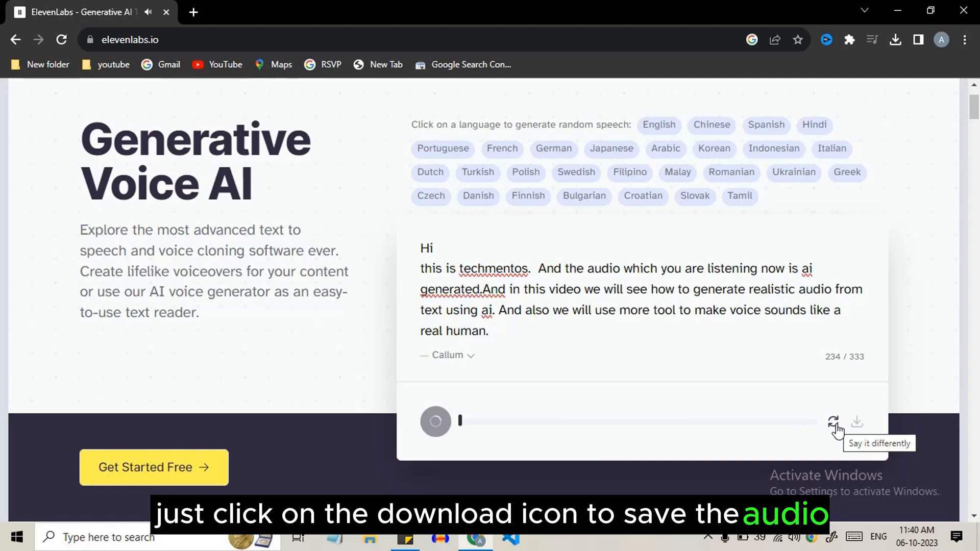
click(436, 422)
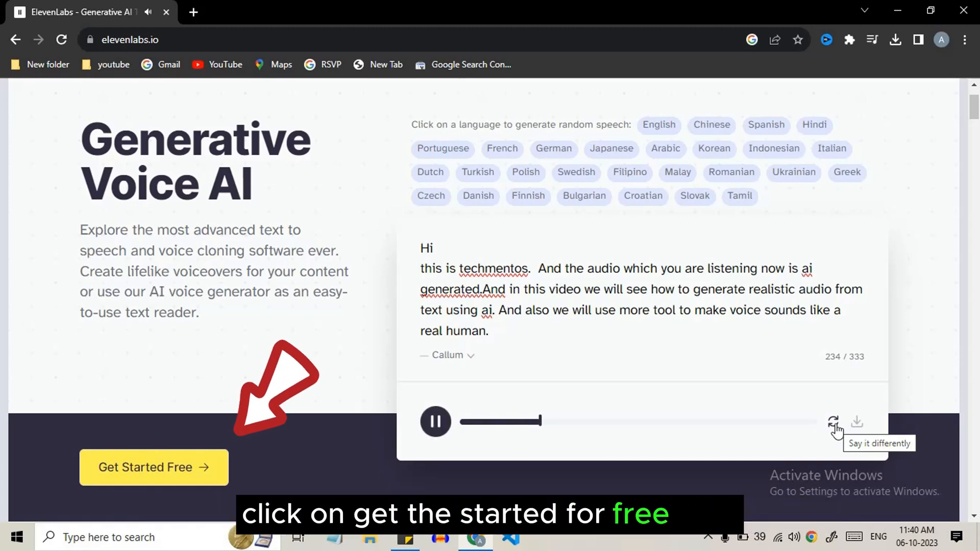
- Choose Adam in ElevenLabs' free signup page, then open VEED's audio options in a blank project
click(154, 467)
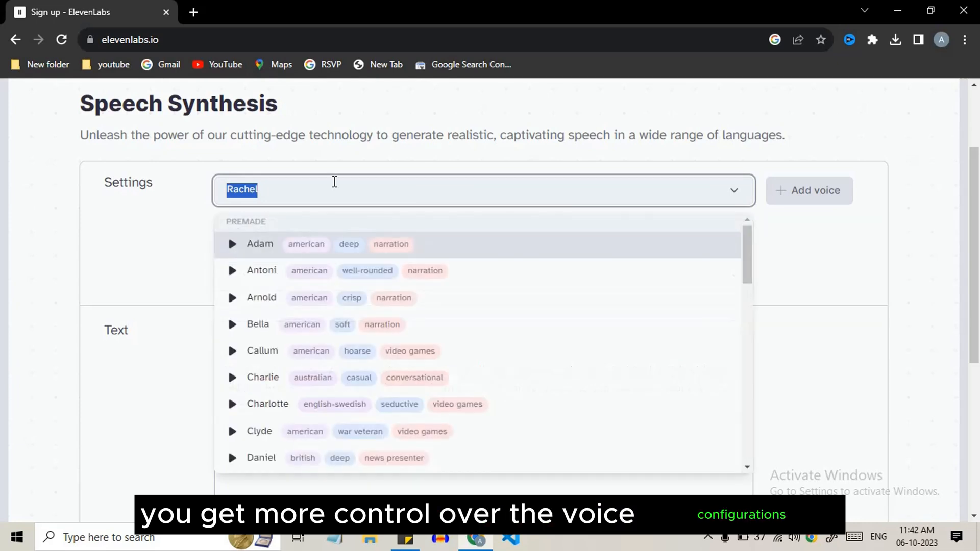
click(232, 244)
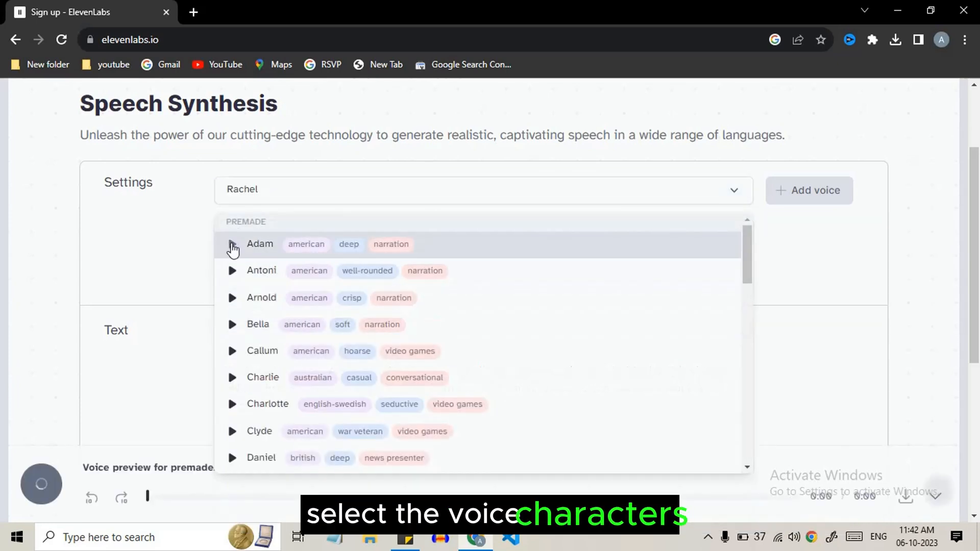
click(232, 244)
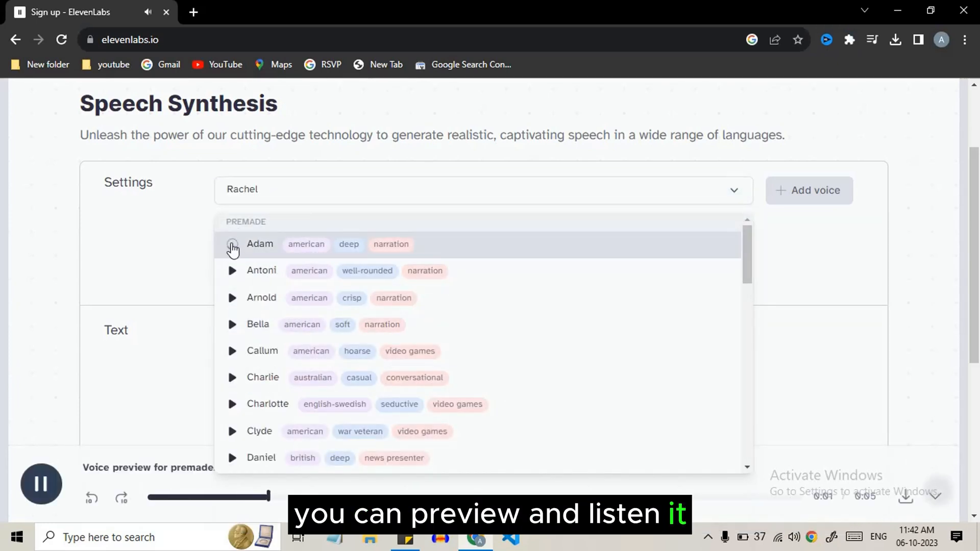
click(233, 245)
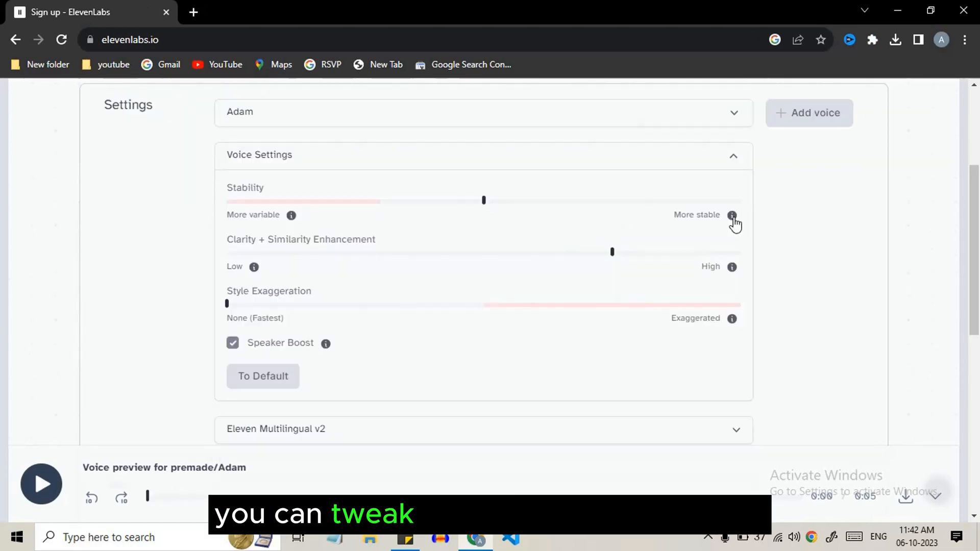
mouse_move(732, 215)
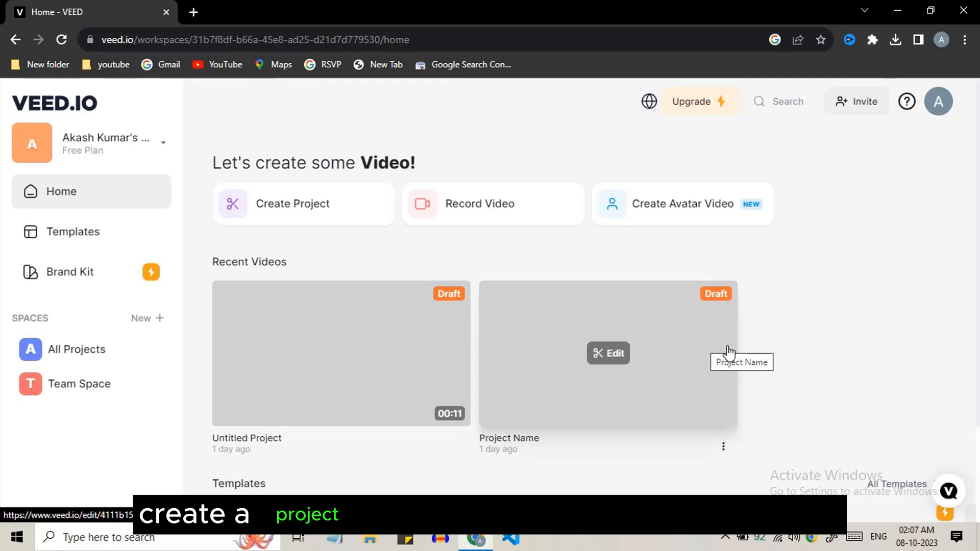
click(293, 204)
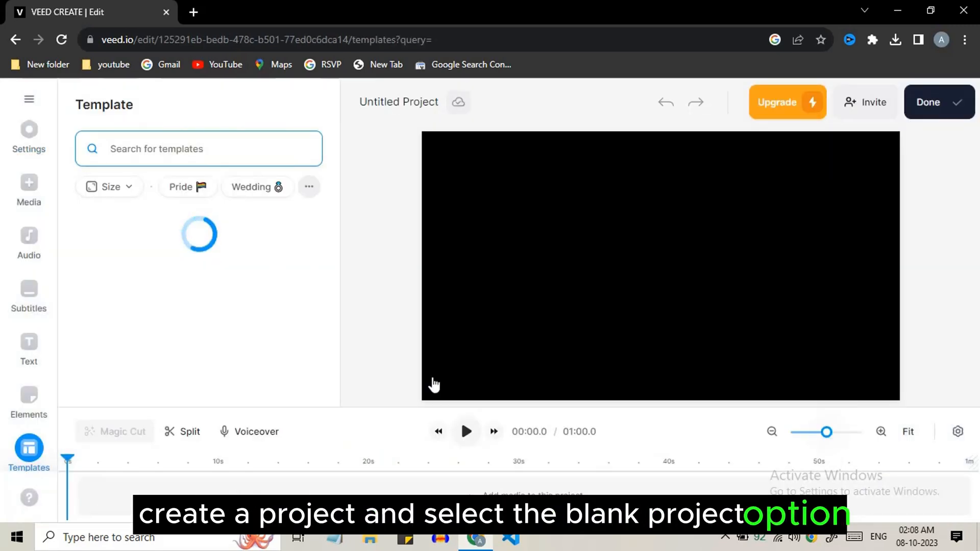
click(29, 237)
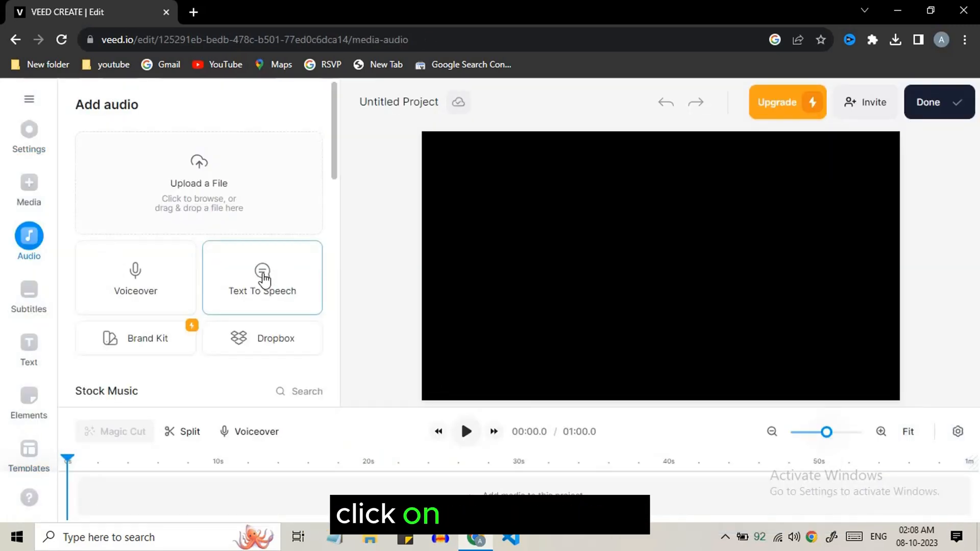
- Generate VEED speech from the pasted script with Davis, Happy tone, 1x speed
click(261, 278)
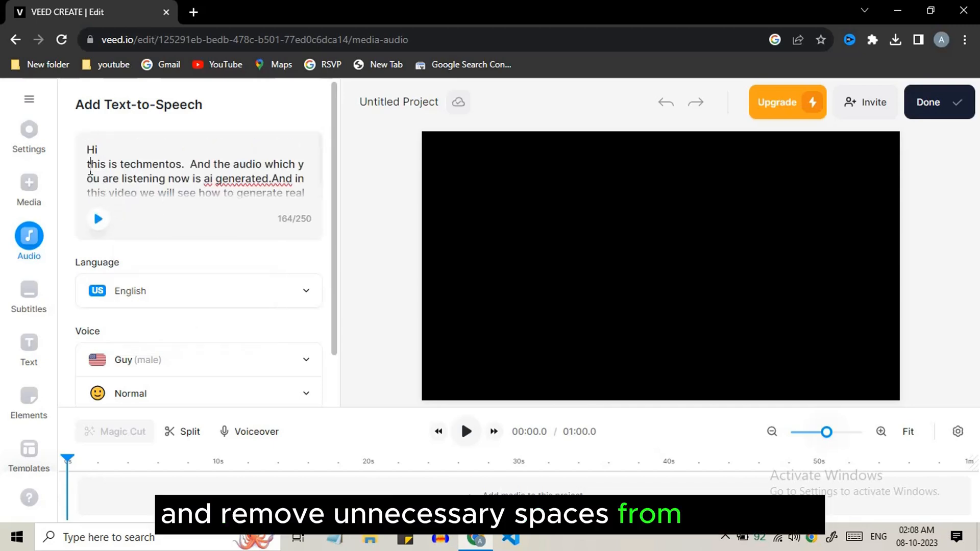
click(98, 219)
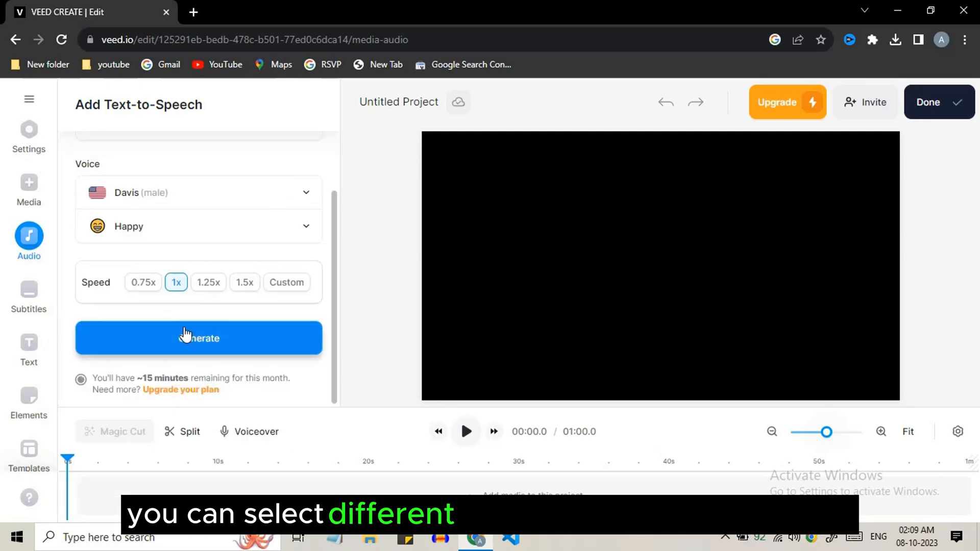
click(198, 338)
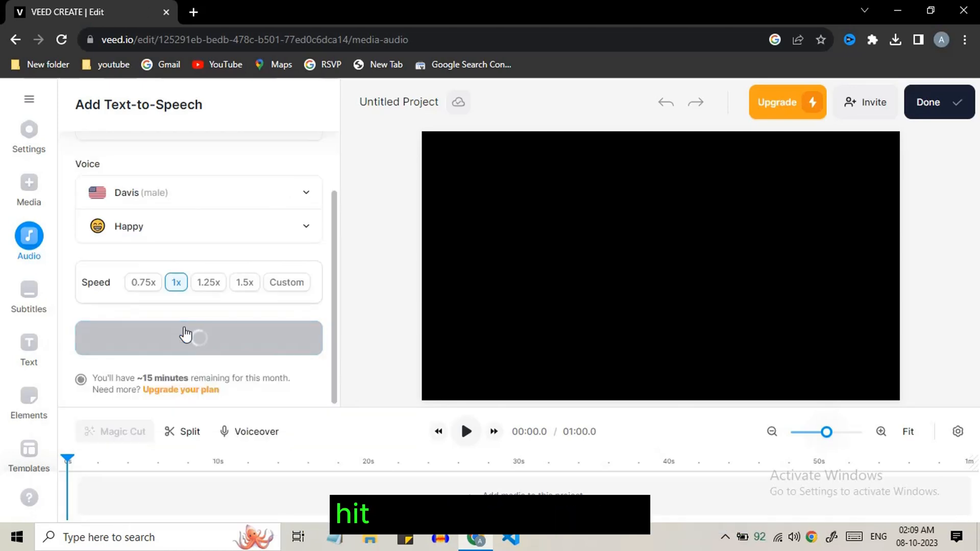